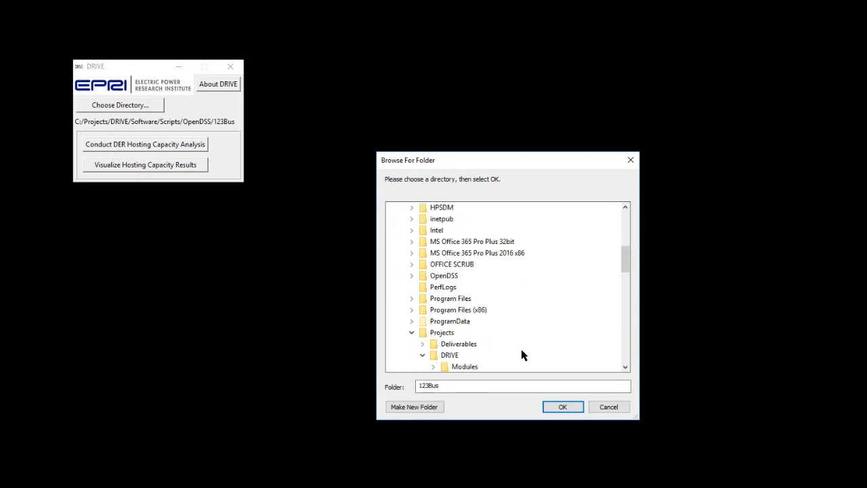
- Confirm Projects/DRIVE/Software/Scripts/OpenDSS/123Bus as the working directory
click(562, 407)
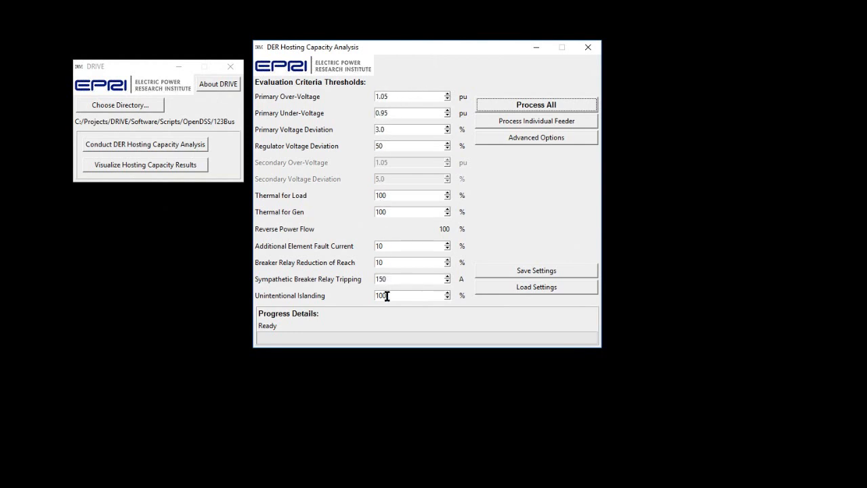
mouse_move(391, 96)
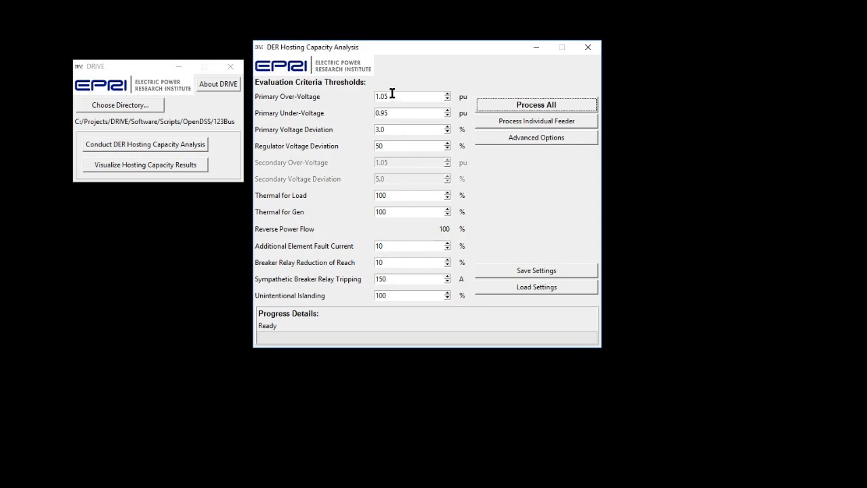
mouse_move(388, 296)
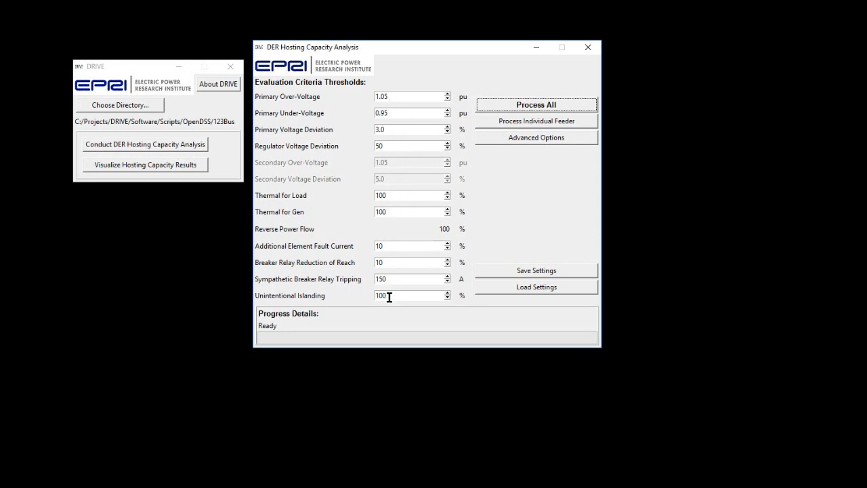
mouse_move(395, 95)
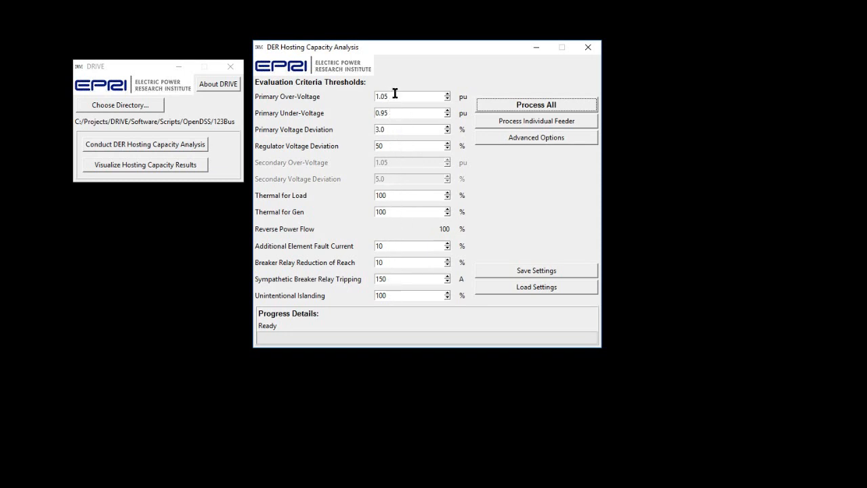
mouse_move(396, 89)
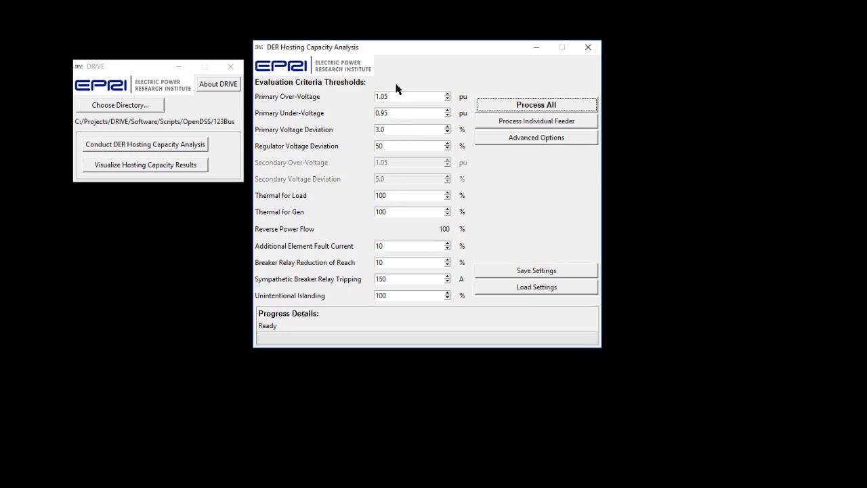
mouse_move(284, 120)
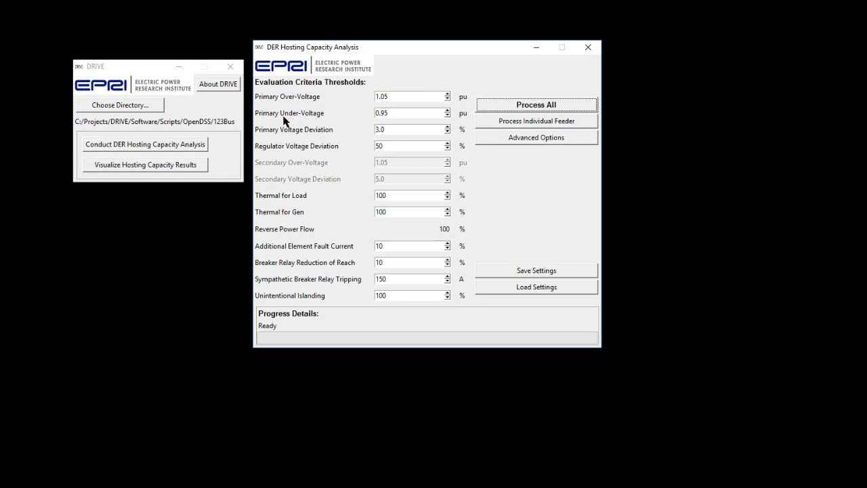
mouse_move(292, 208)
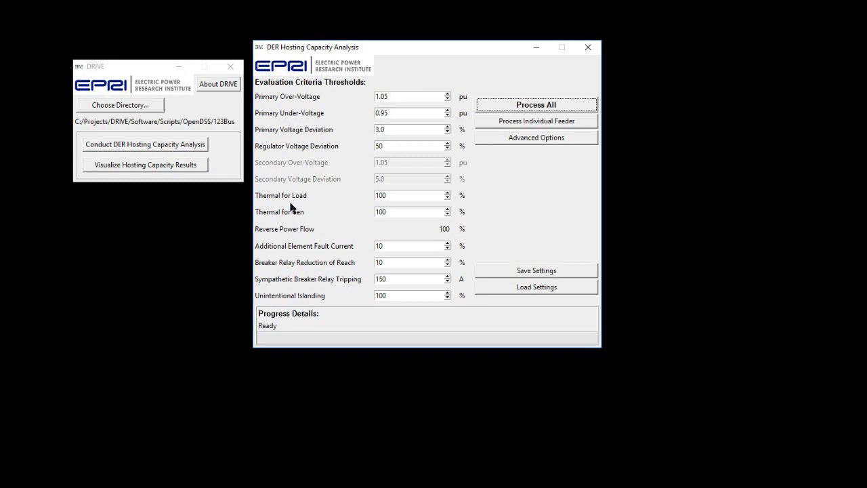
mouse_move(304, 201)
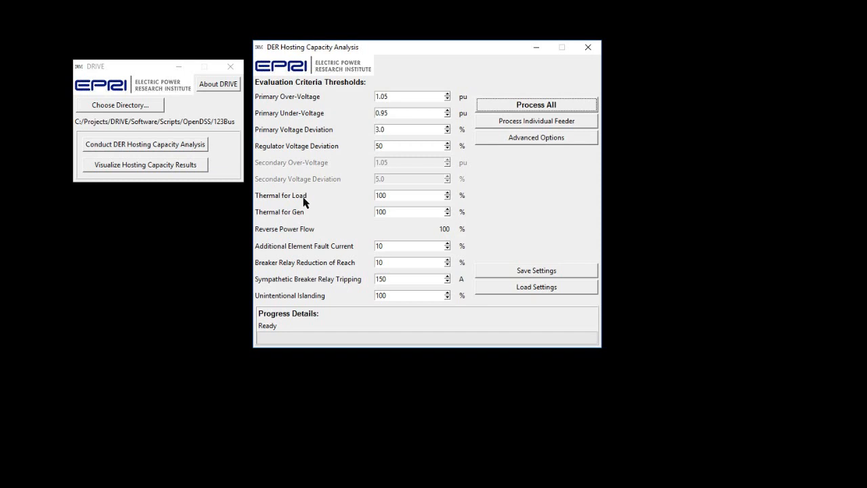
mouse_move(539, 209)
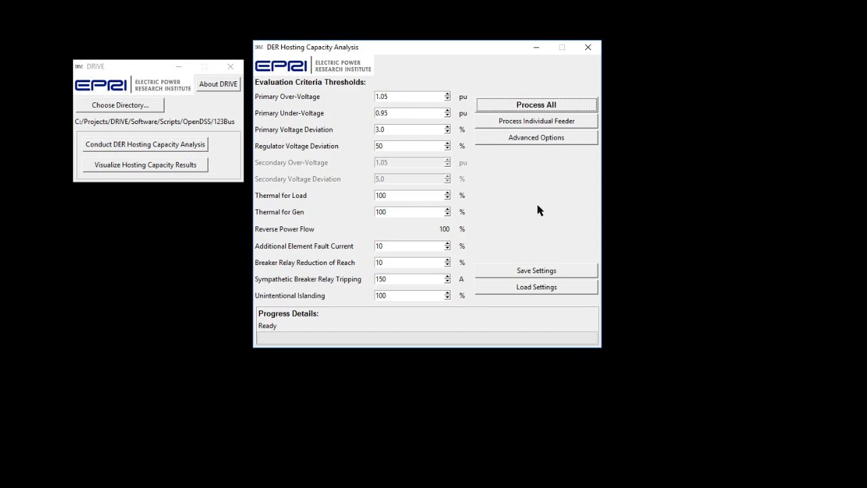
mouse_move(578, 147)
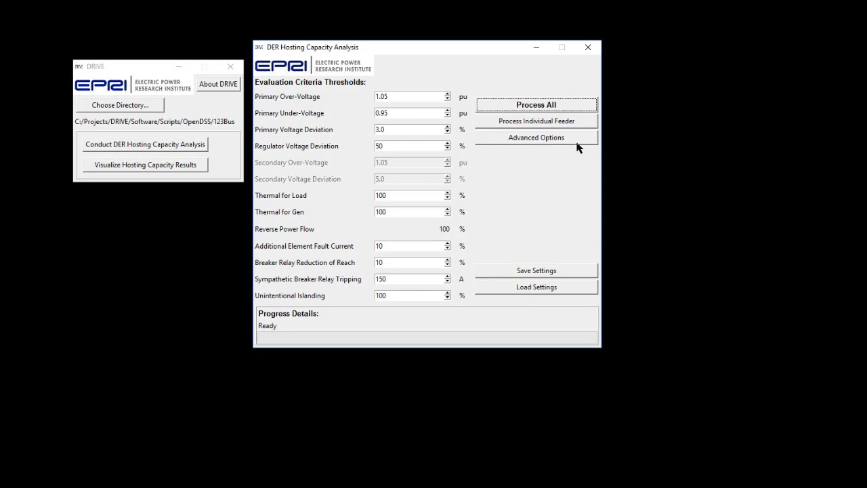
mouse_move(576, 145)
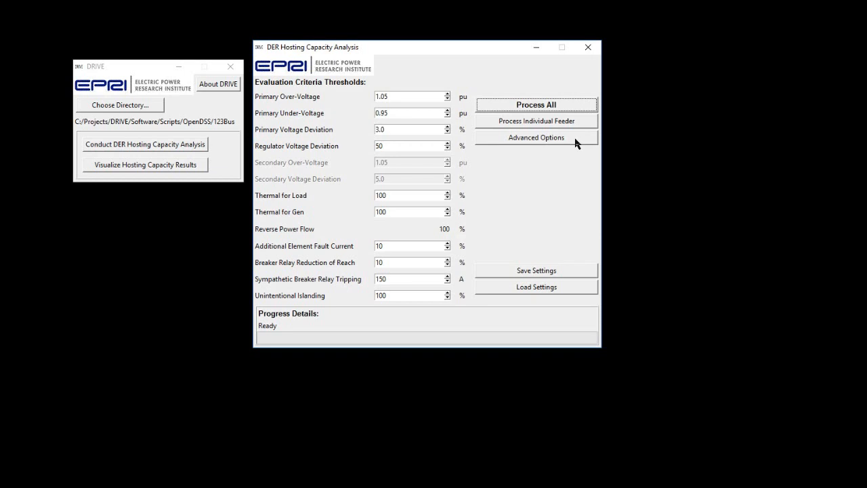
- In Advanced Options, enter 1.0 as the small DER penetration multiplier
click(535, 137)
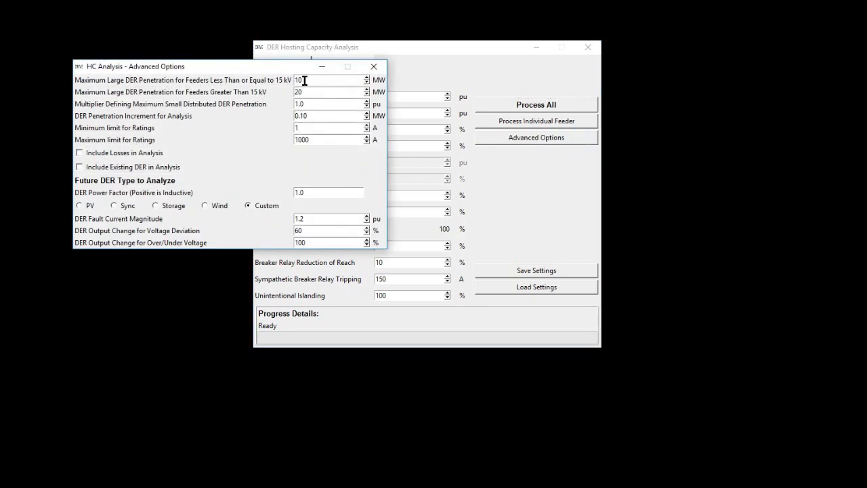
mouse_move(258, 81)
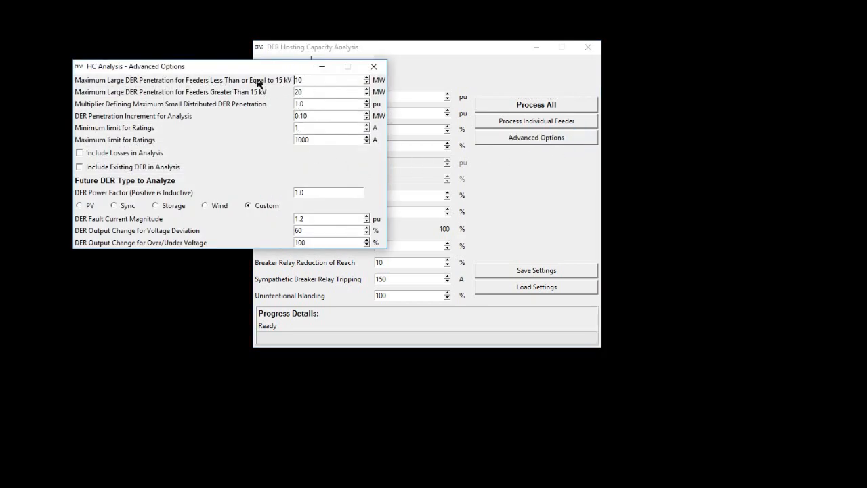
click(304, 91)
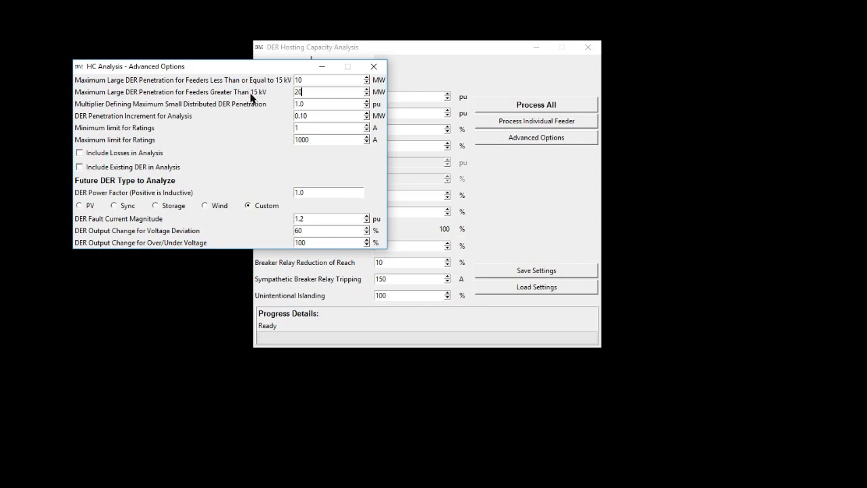
mouse_move(266, 98)
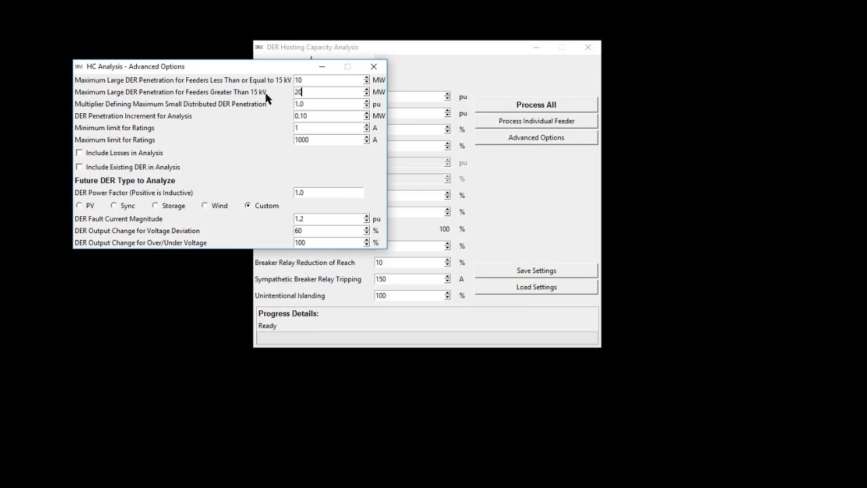
click(309, 103)
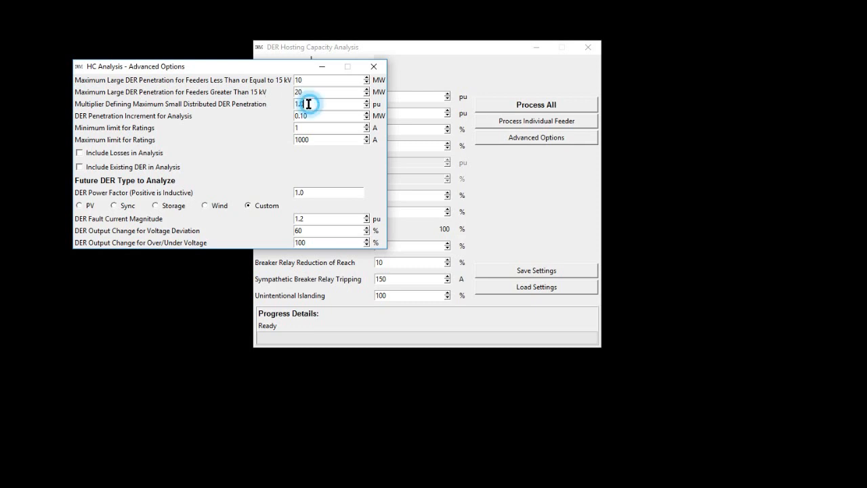
triple_click(328, 103)
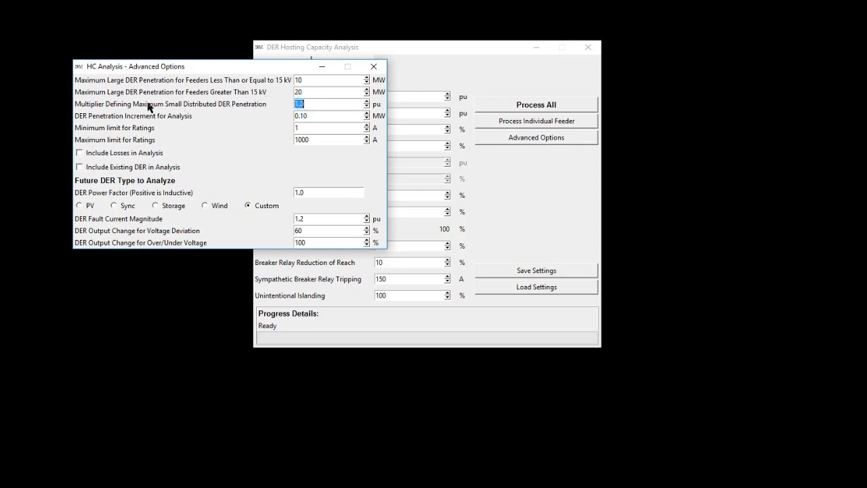
mouse_move(227, 113)
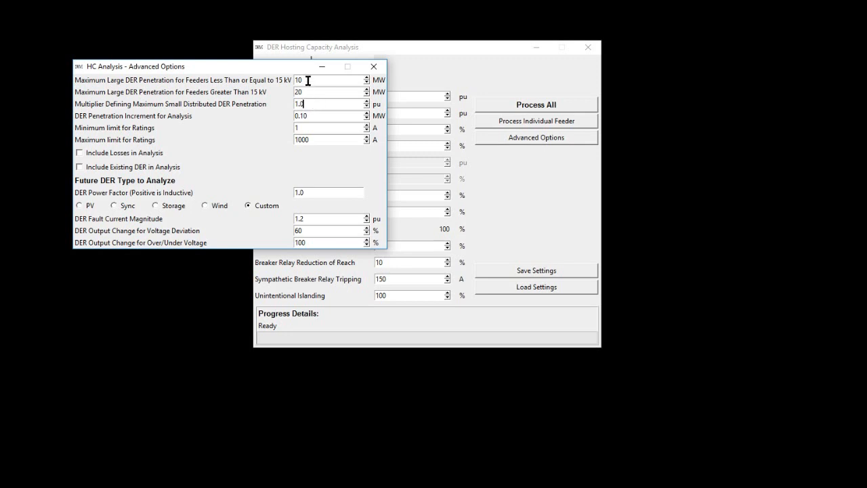
click(309, 104)
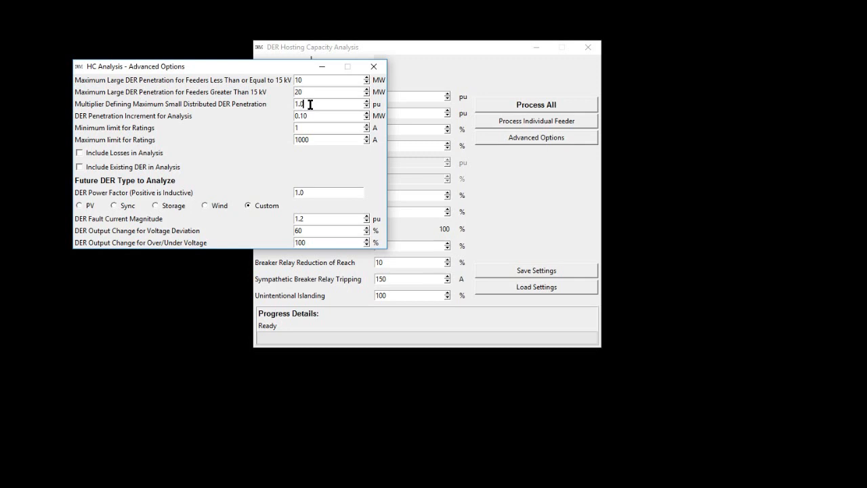
text(1.0)
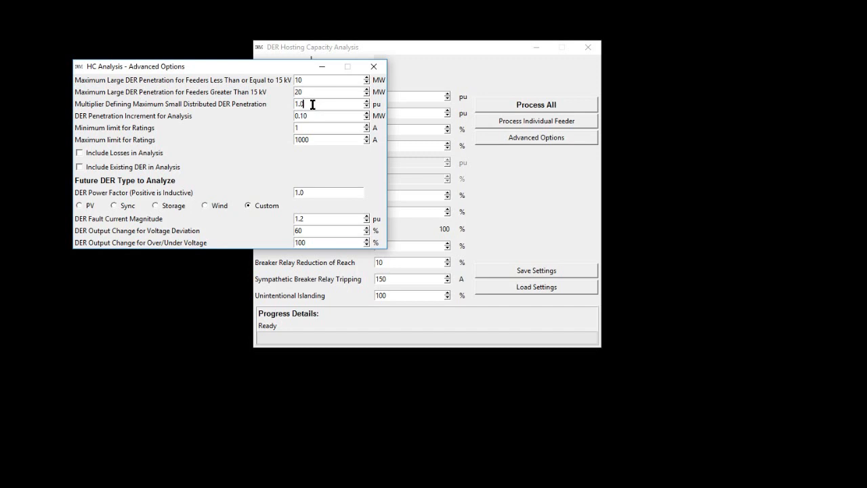
mouse_move(314, 109)
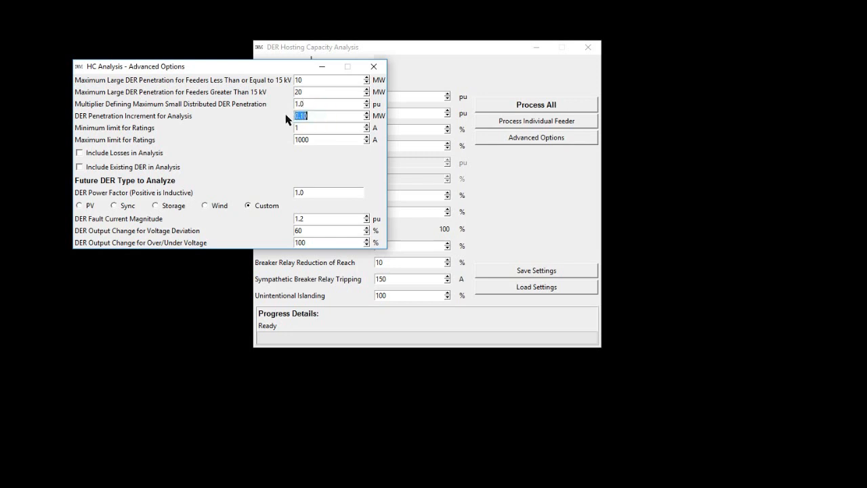
- Toggle Include Losses back to unchecked and check Include Existing DER in Analysis
click(318, 115)
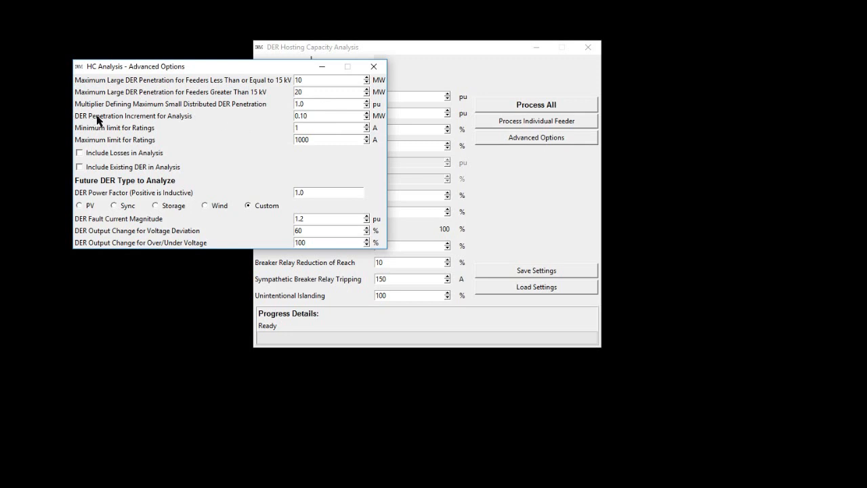
click(329, 115)
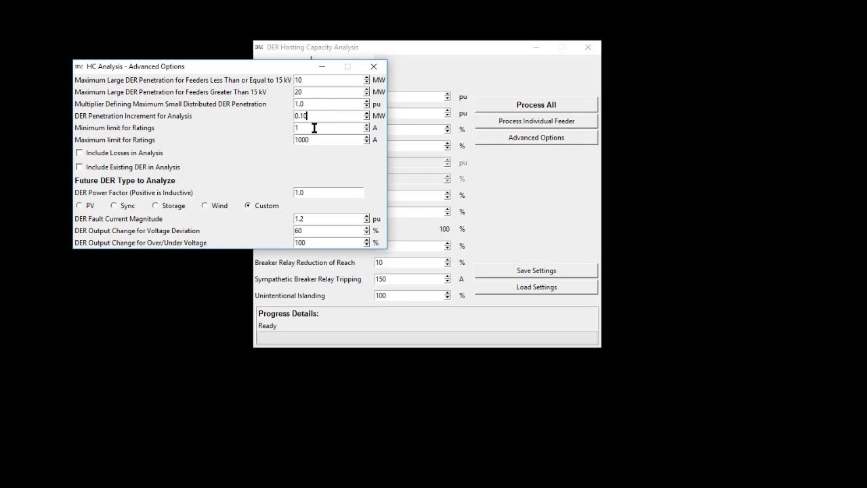
mouse_move(305, 128)
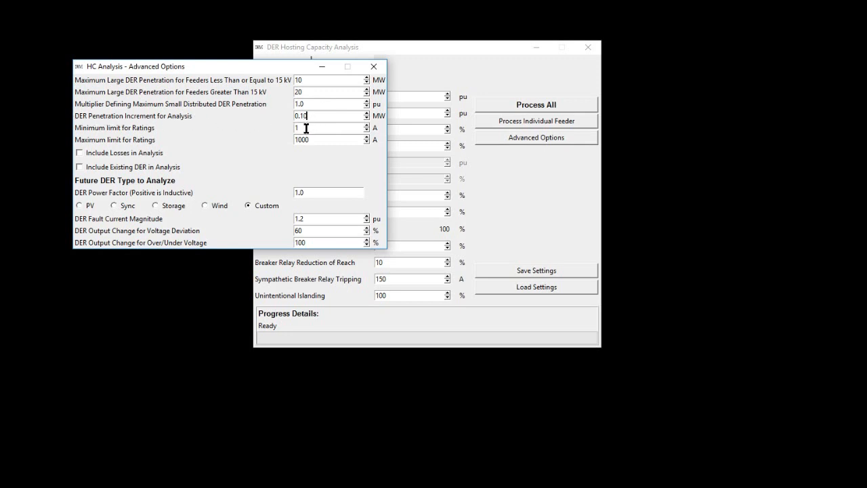
click(315, 139)
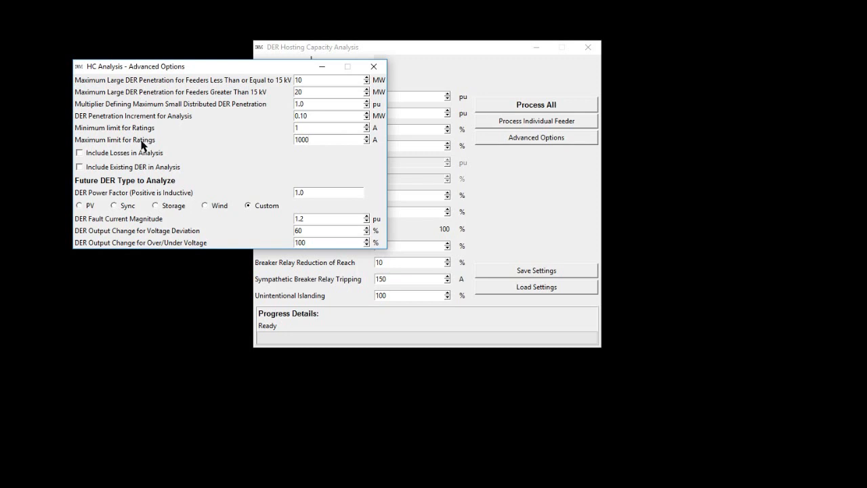
click(79, 152)
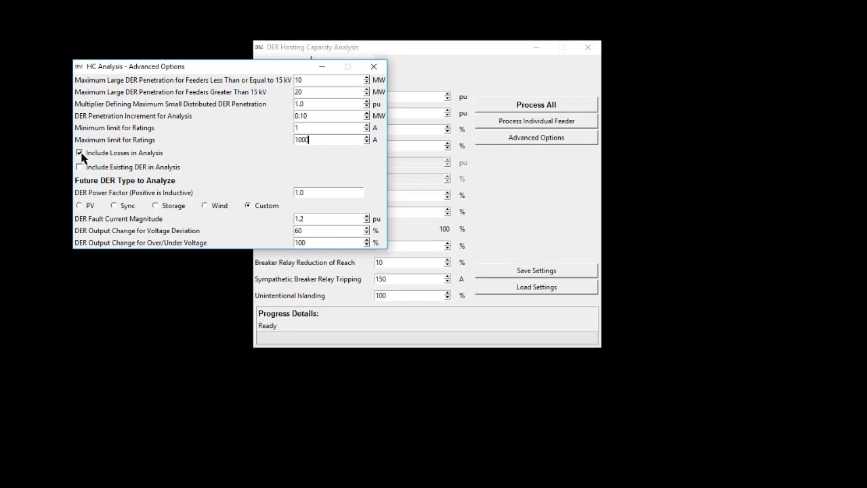
click(80, 152)
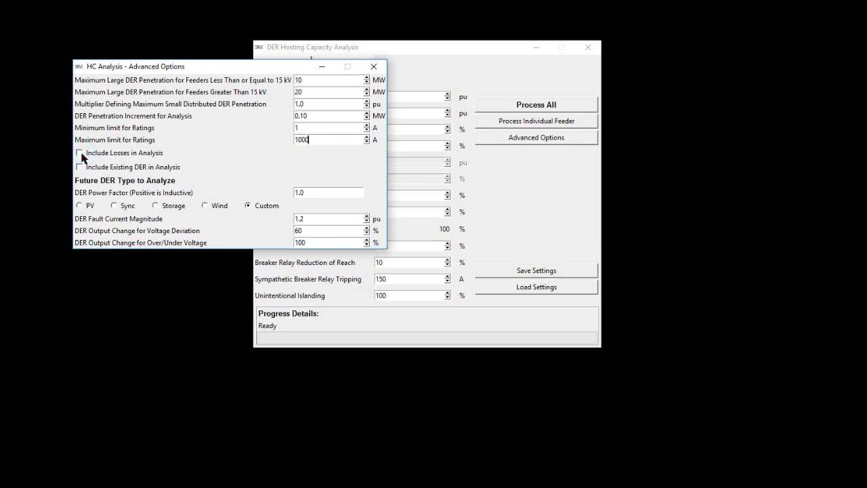
click(80, 153)
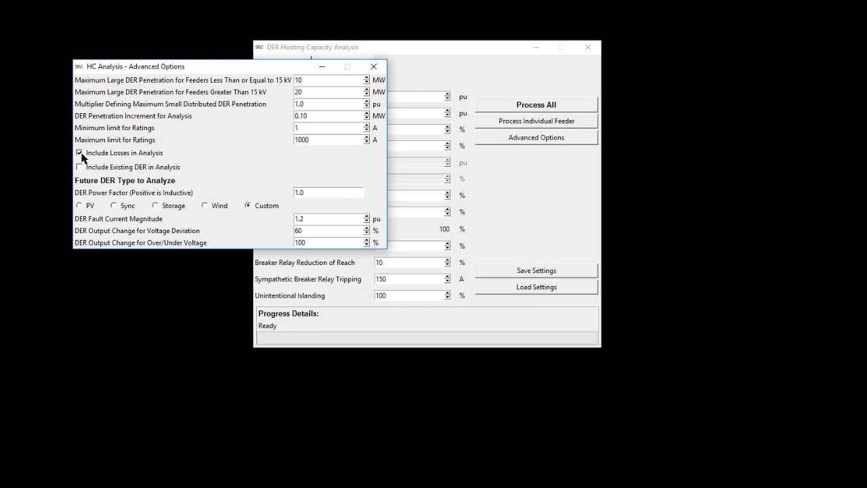
click(329, 140)
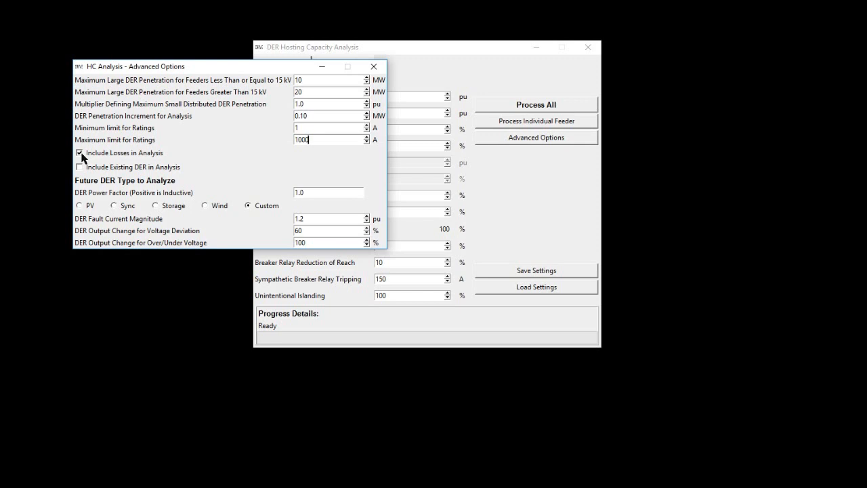
click(80, 152)
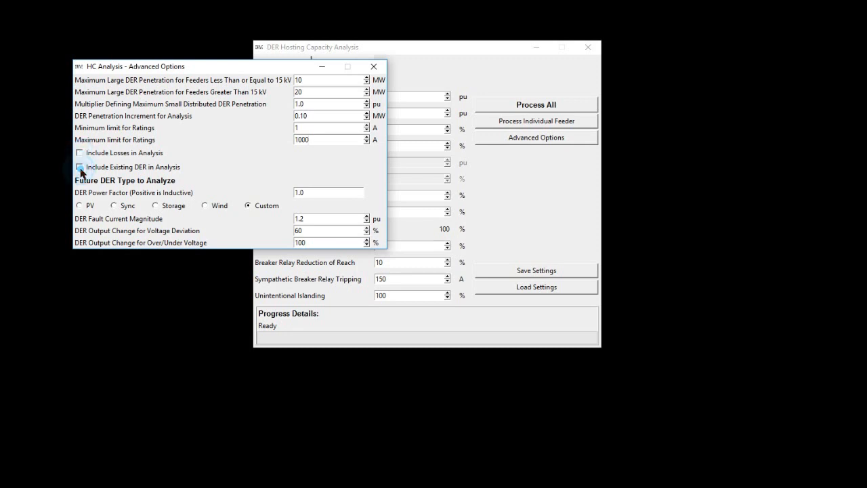
click(80, 166)
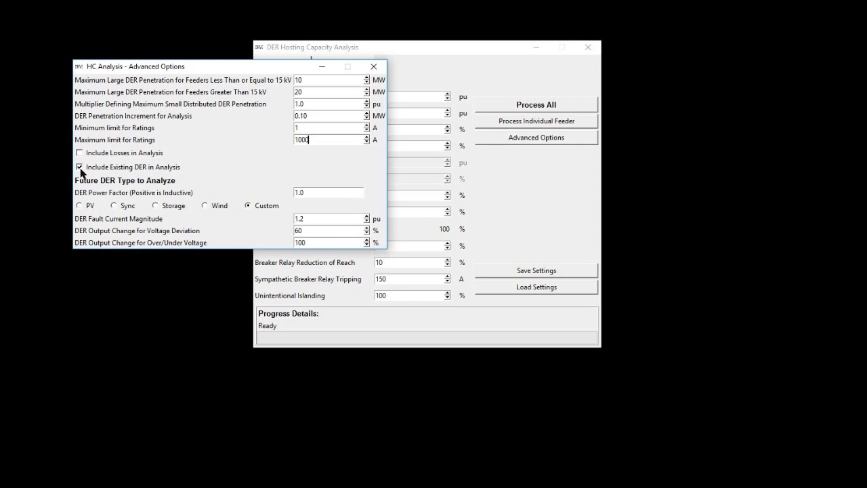
- Uncheck Include Existing DER and try the PV future DER type
click(80, 167)
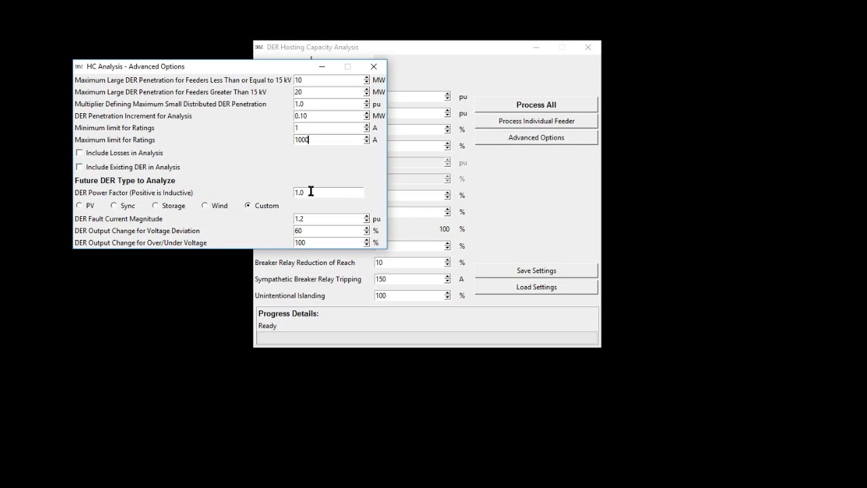
click(328, 192)
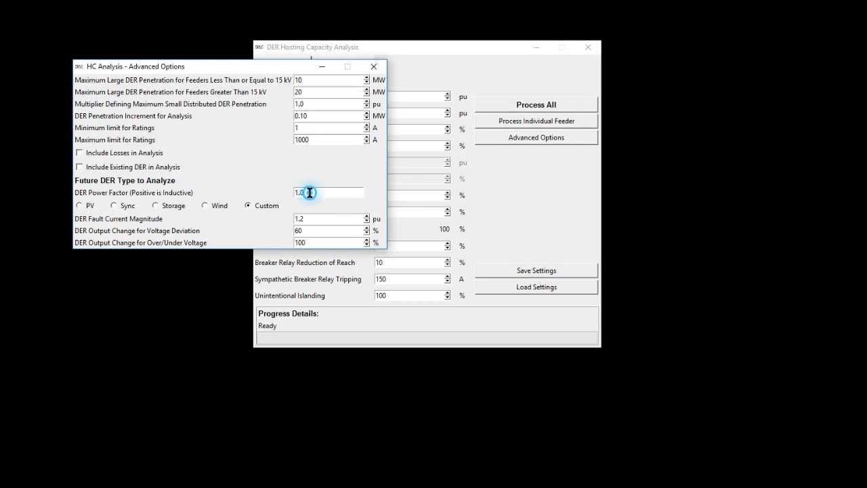
click(80, 205)
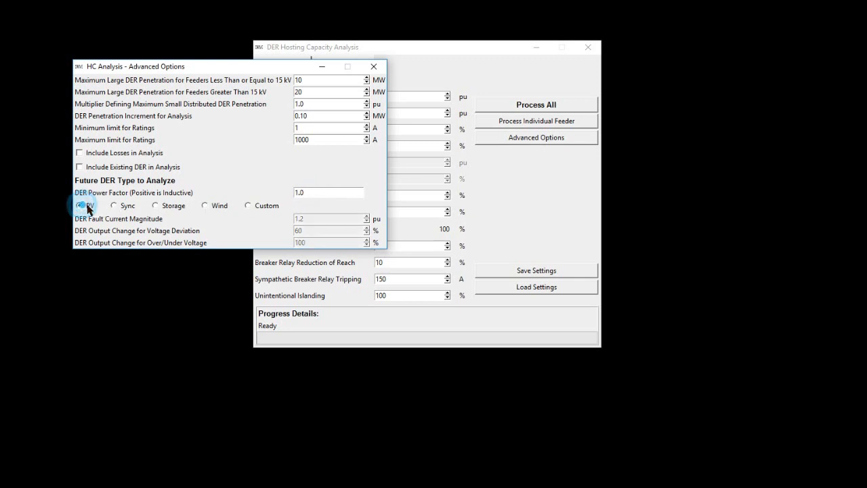
click(113, 205)
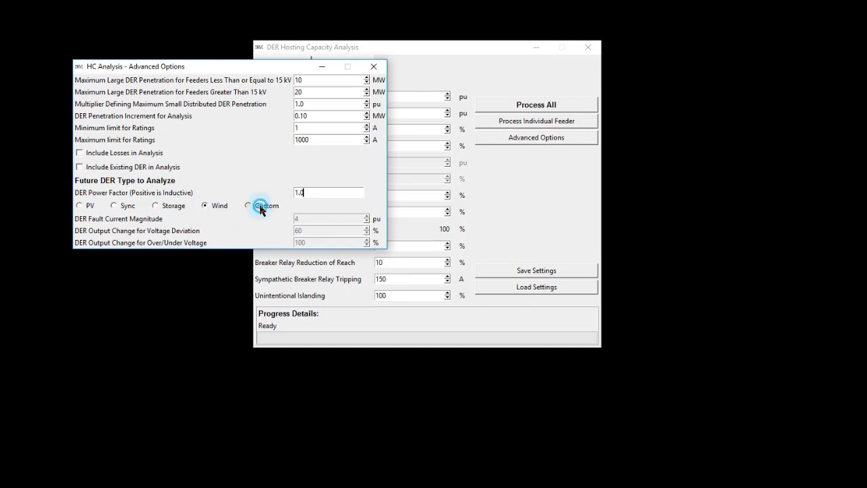
- Select Custom DER type with 1.2 pu fault current and review the output change values
click(250, 206)
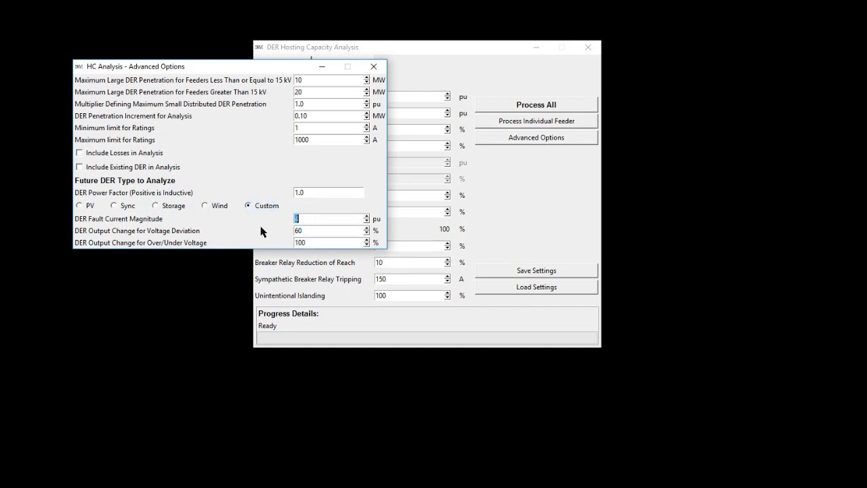
text(1.2)
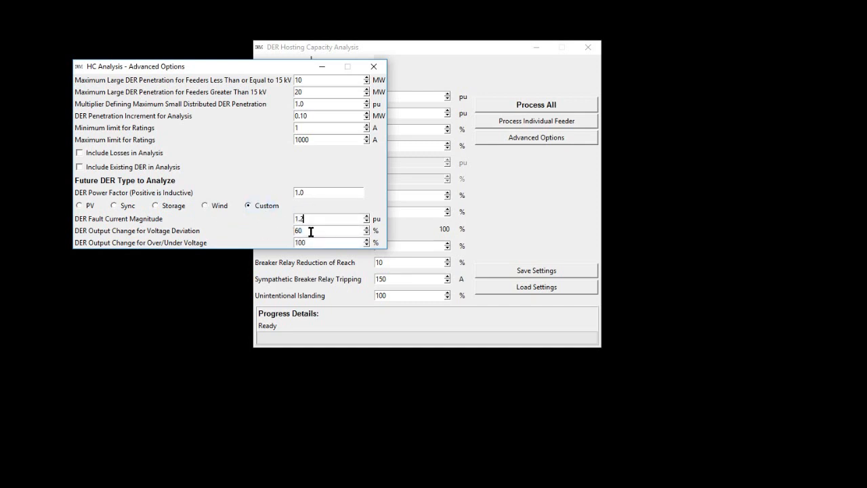
triple_click(329, 242)
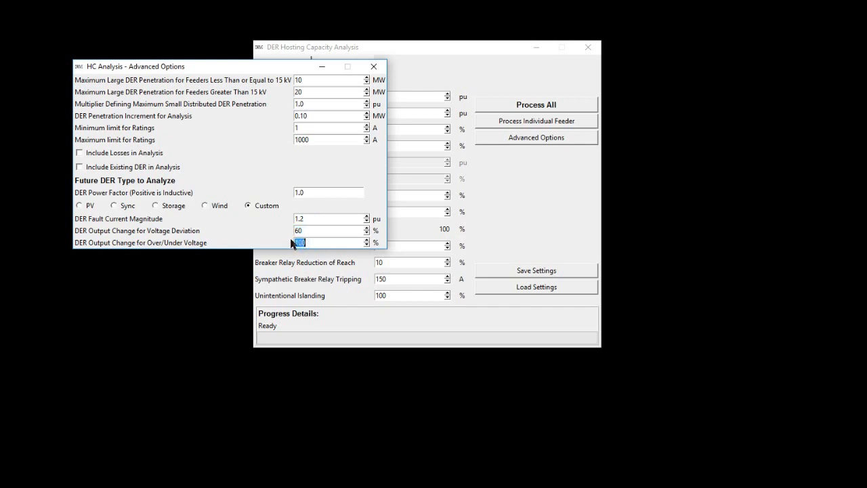
click(328, 231)
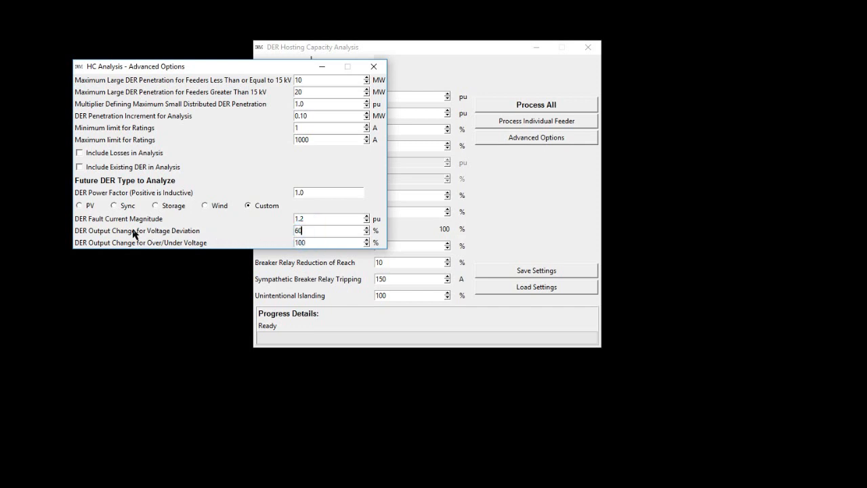
mouse_move(192, 239)
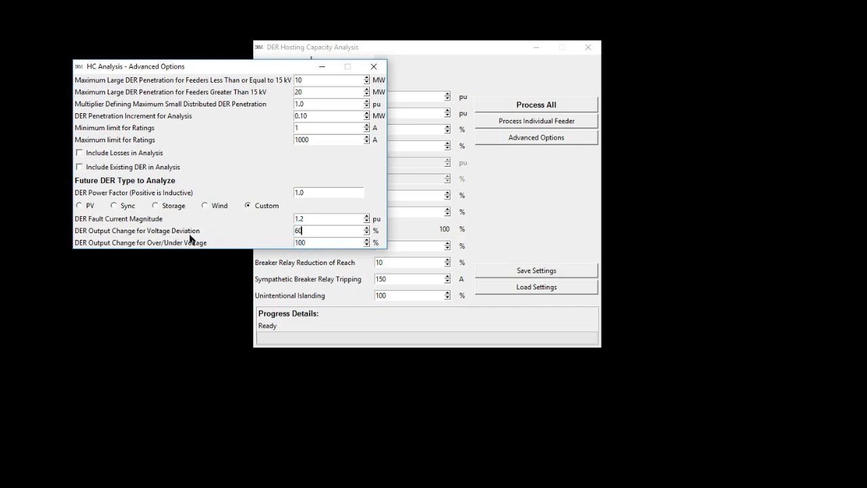
mouse_move(168, 243)
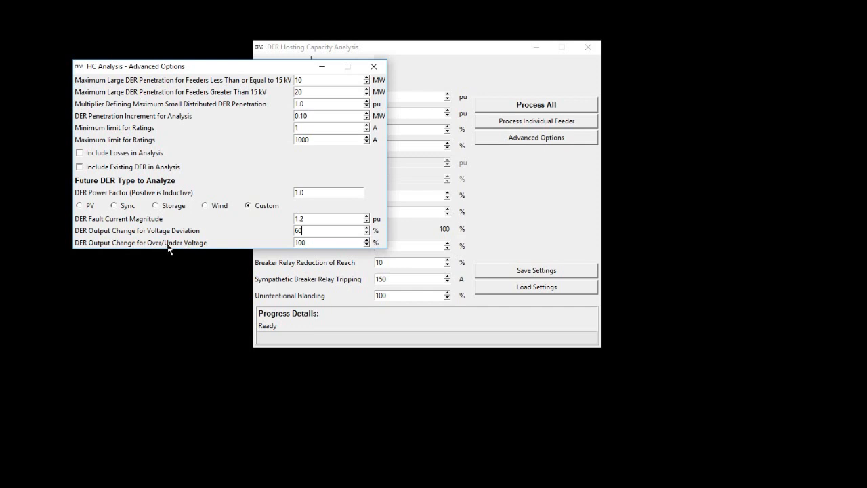
mouse_move(198, 247)
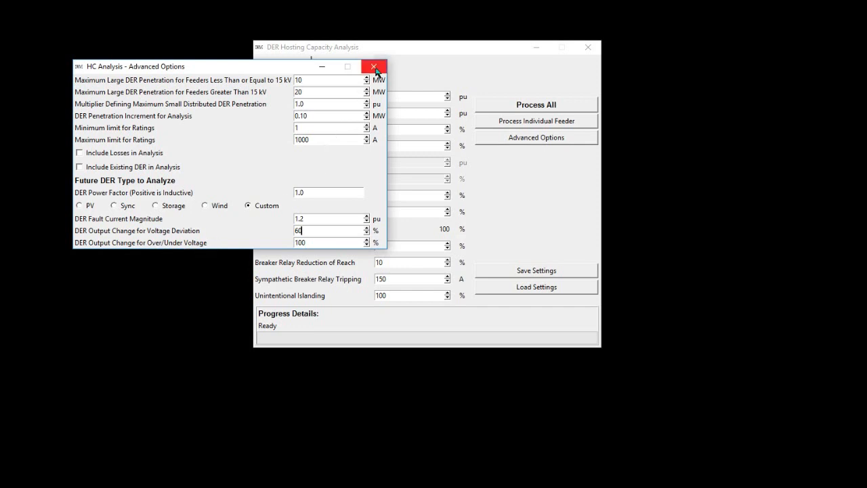
- Close the Advanced Options window and save the hosting capacity analysis settings
click(373, 67)
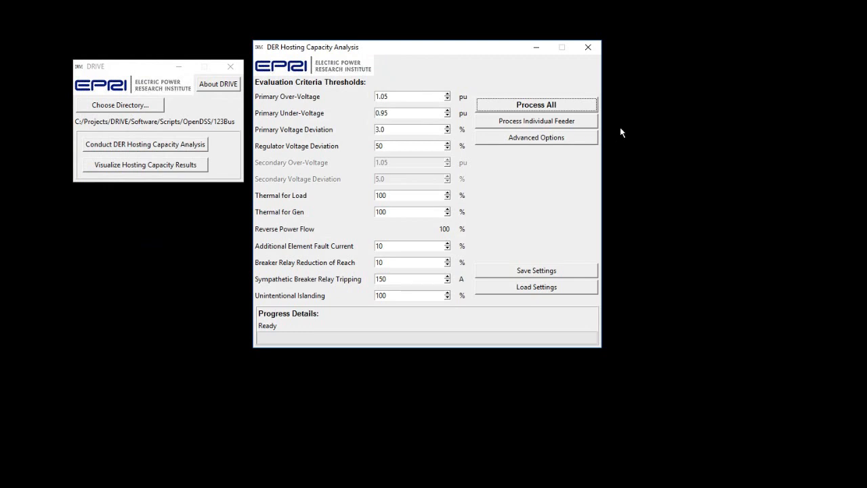
mouse_move(577, 90)
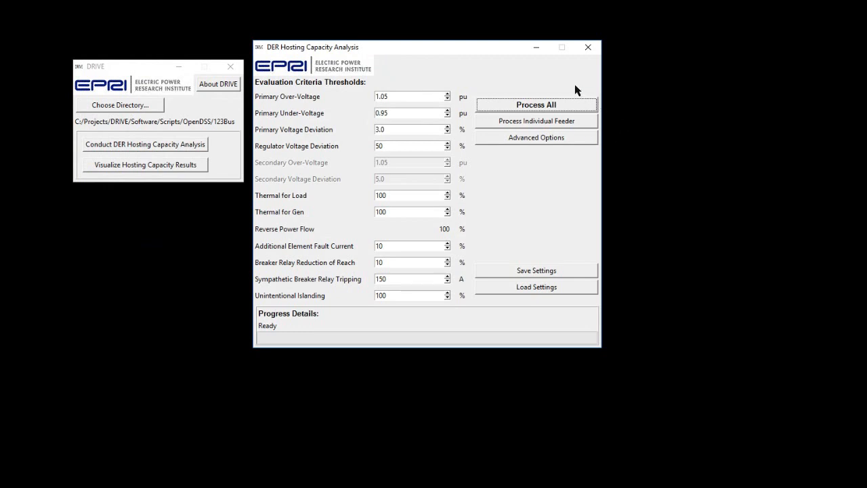
mouse_move(563, 275)
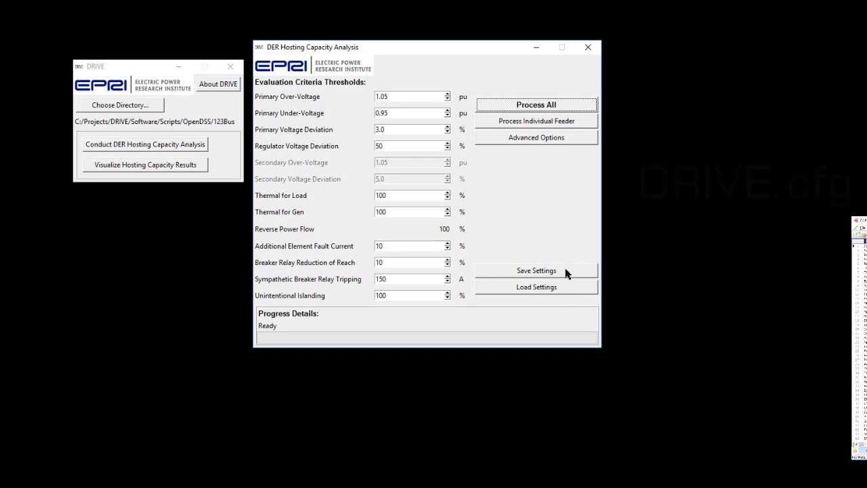
click(536, 270)
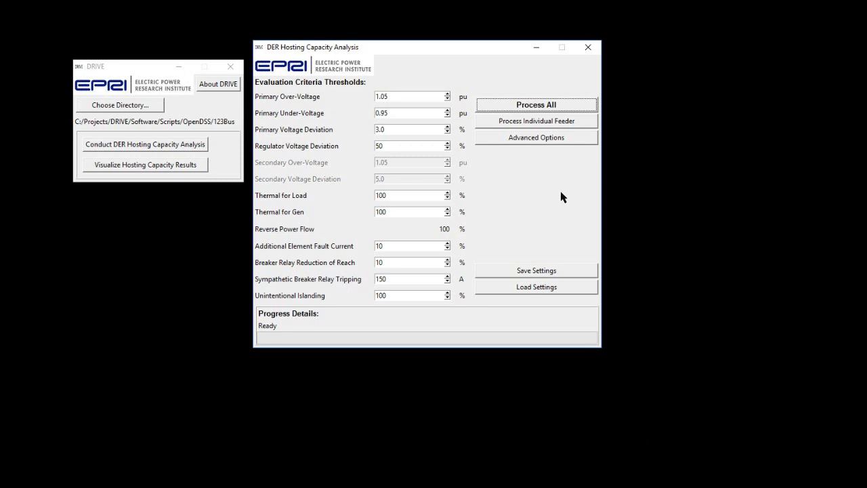
mouse_move(558, 112)
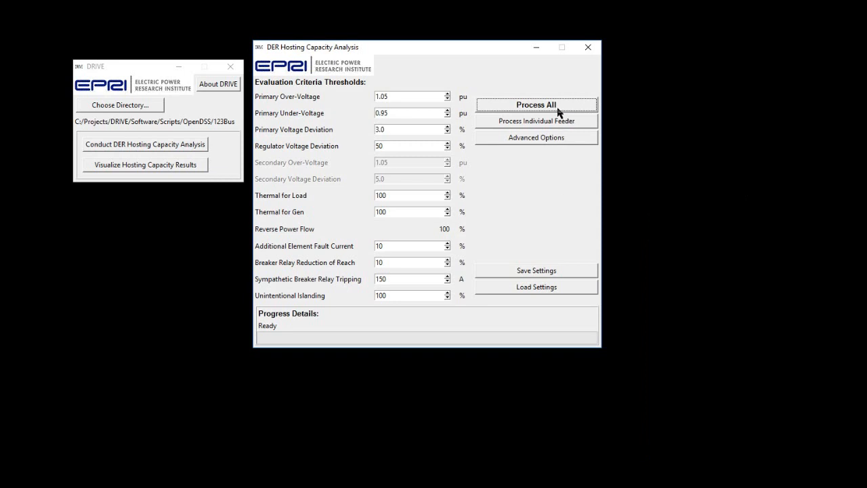
mouse_move(548, 114)
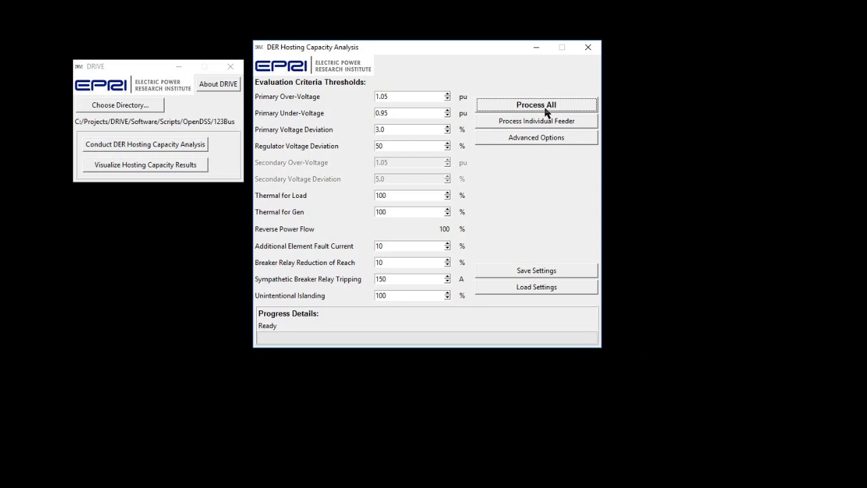
mouse_move(561, 125)
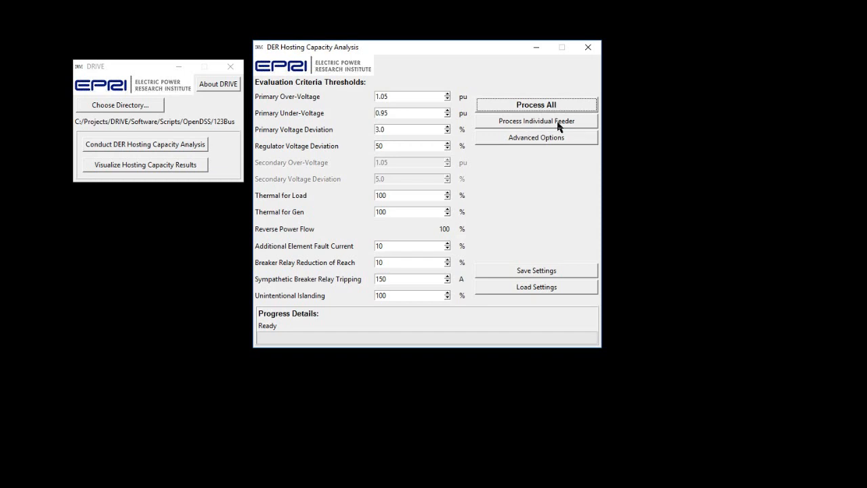
mouse_move(585, 125)
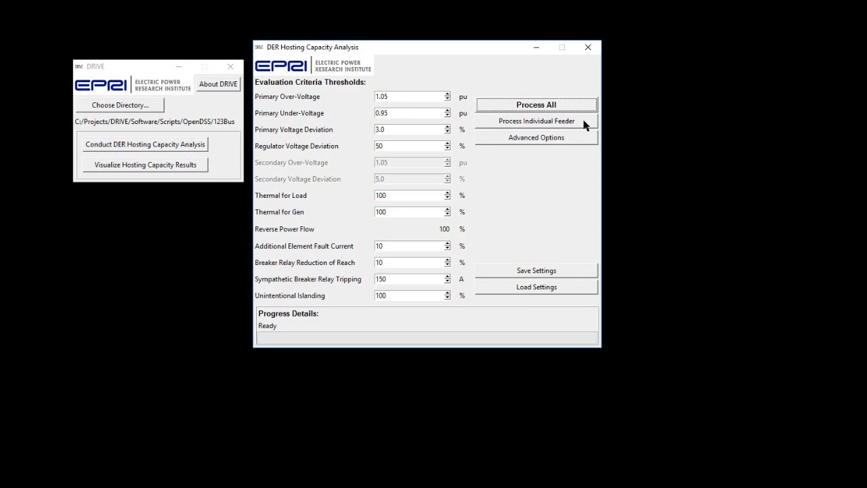
- Process the 123Bus feeder individually and let the analysis finish
click(536, 120)
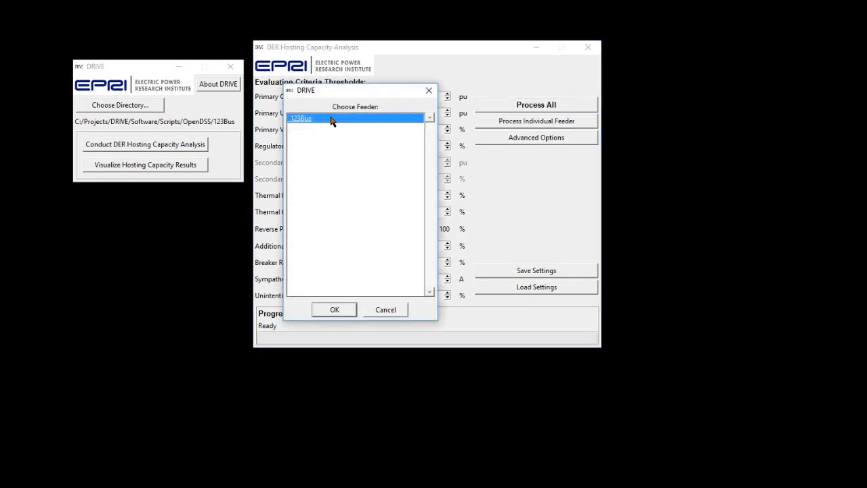
click(334, 310)
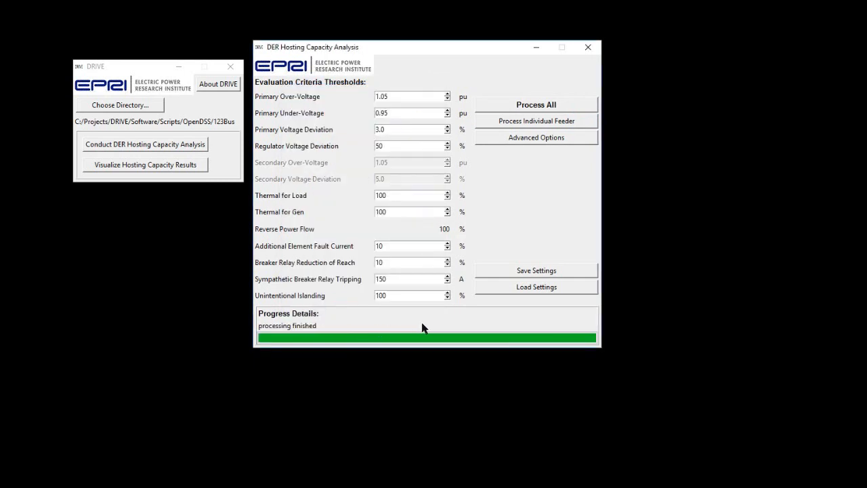
mouse_move(595, 325)
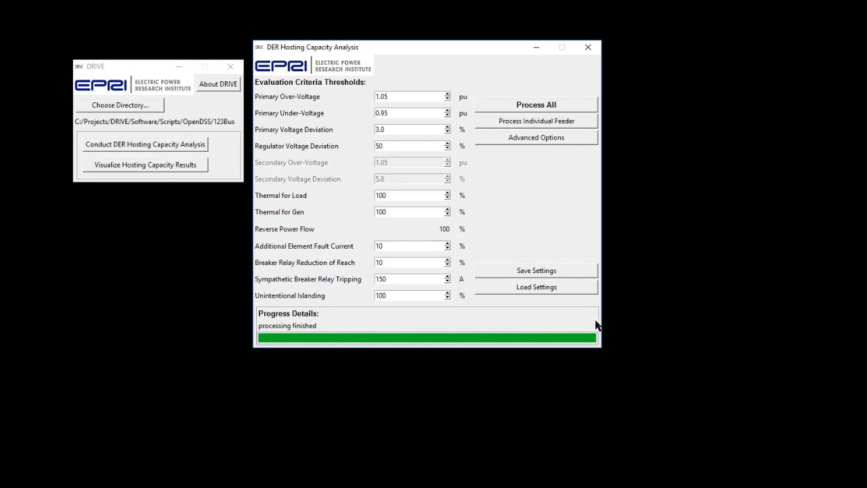